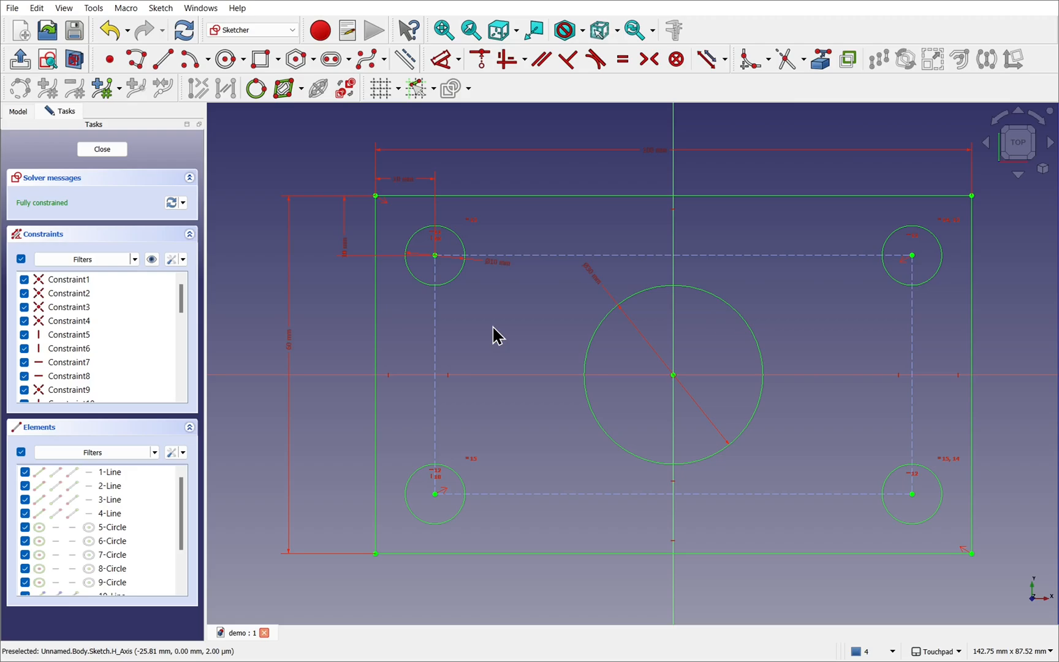
mouse_move(601, 257)
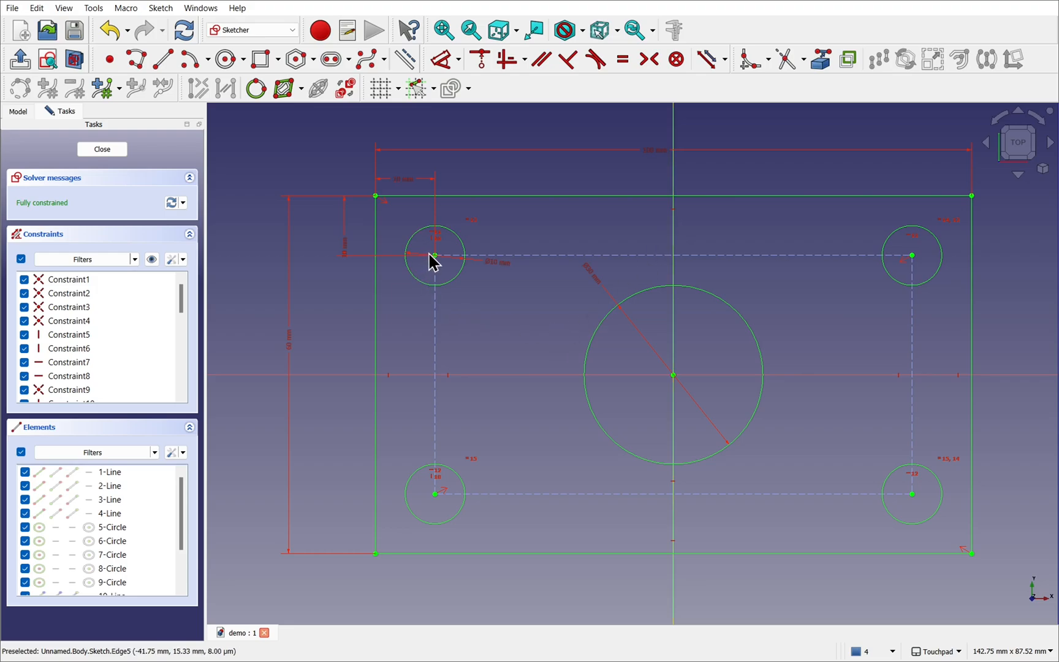
mouse_move(299, 286)
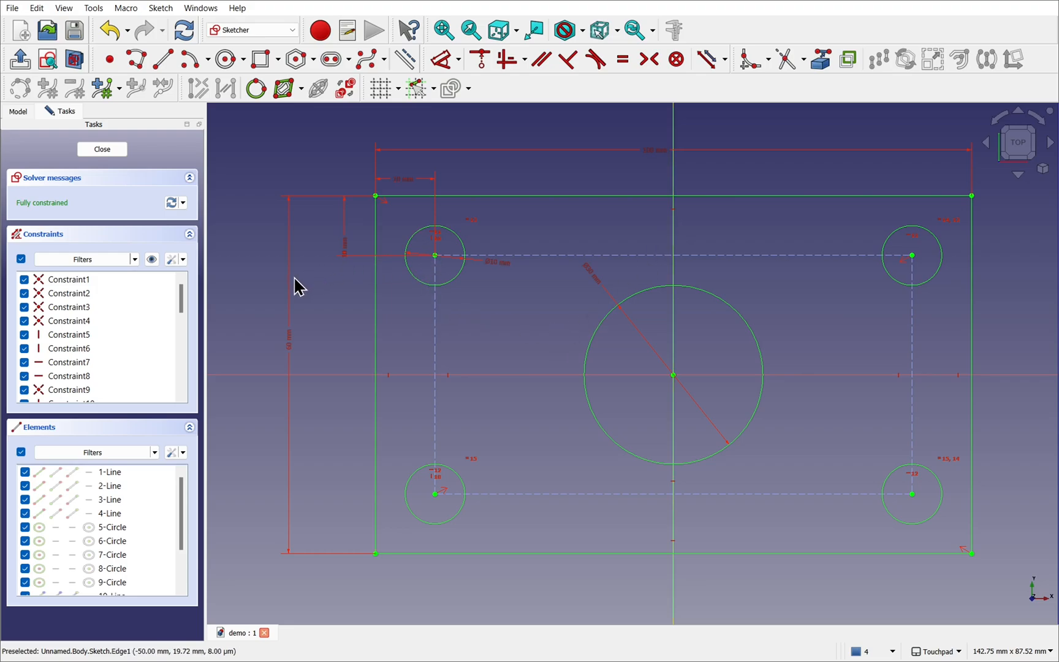
mouse_move(545, 280)
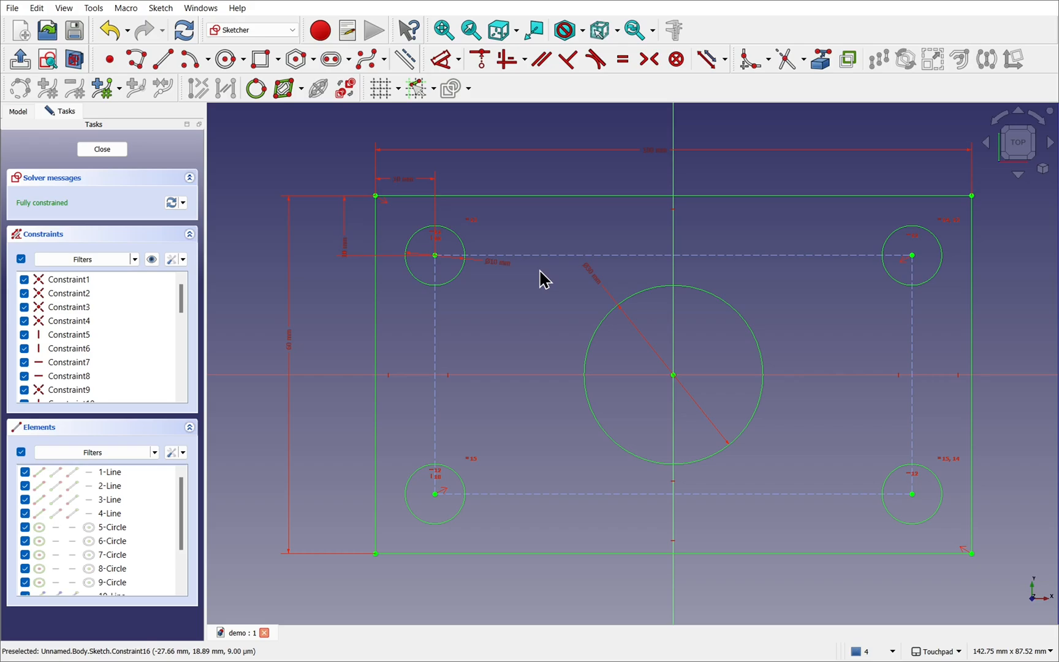
mouse_move(547, 286)
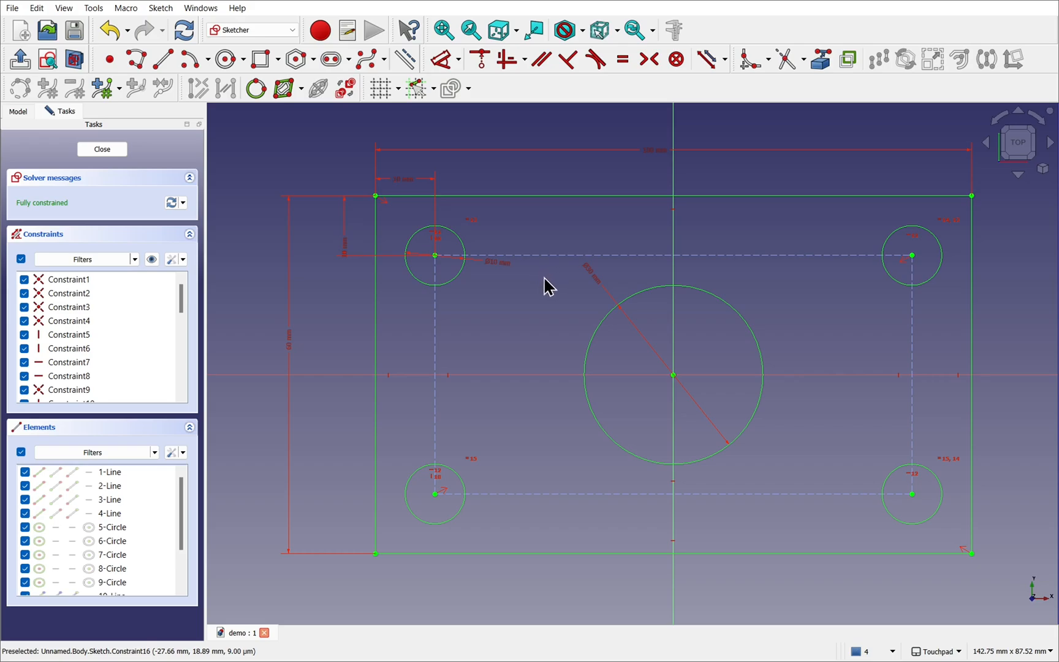
- Show the Sketcher Display page in FreeCAD's Preferences
left_click(37, 7)
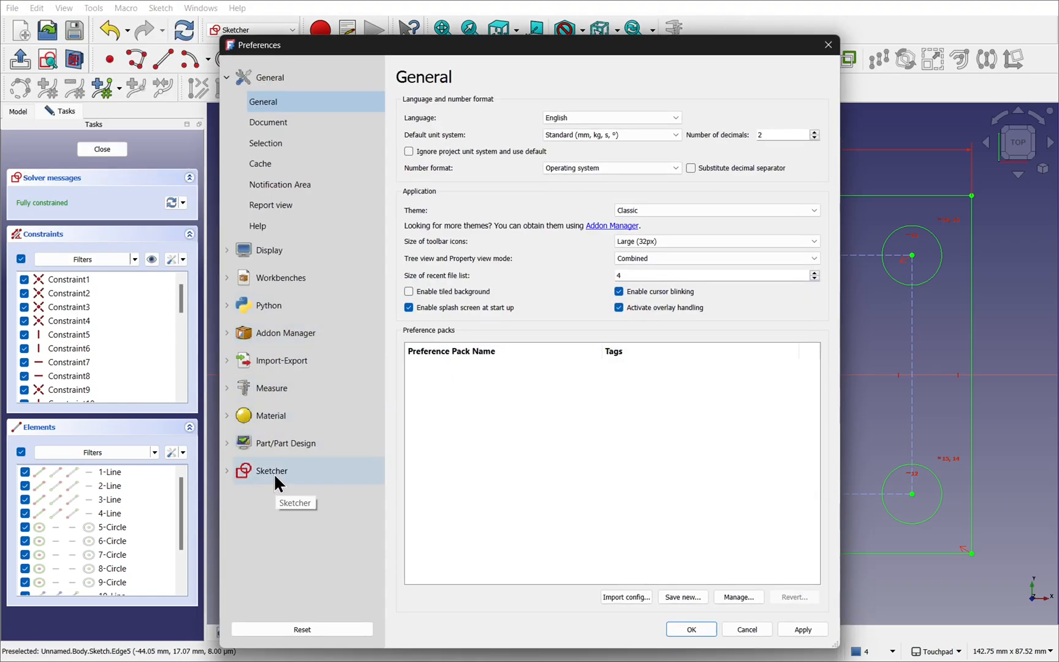
left_click(271, 470)
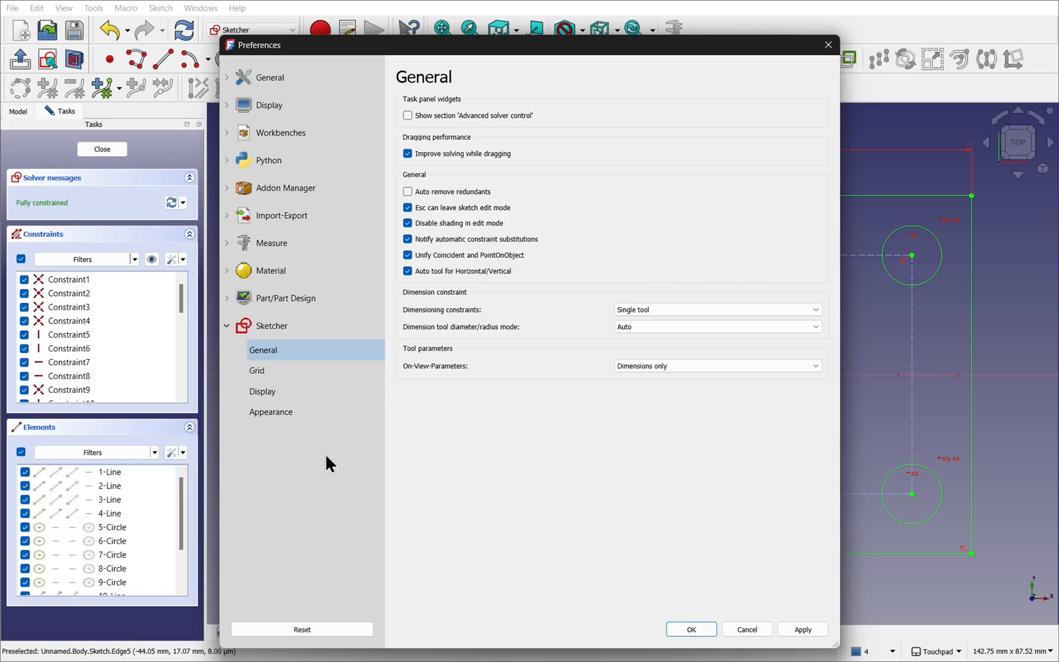
left_click(263, 391)
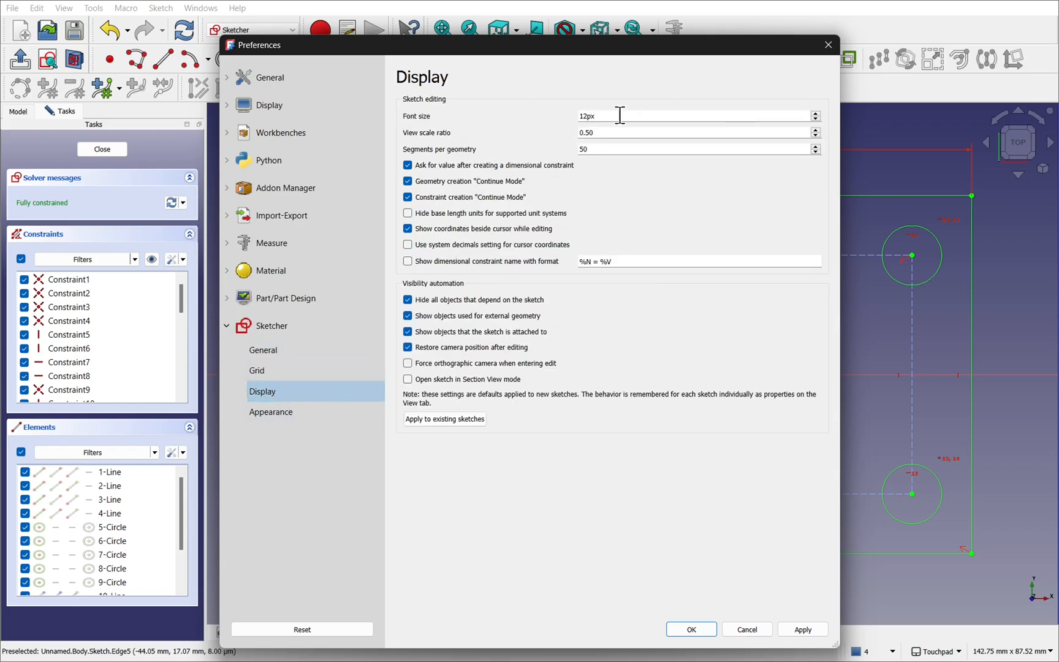
mouse_move(638, 52)
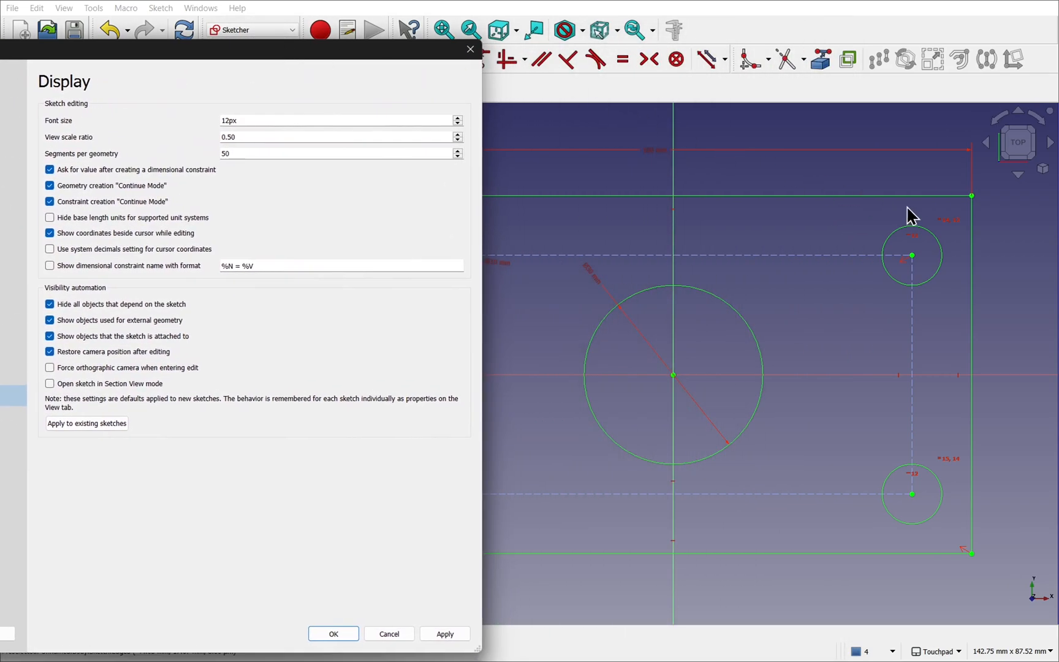
mouse_move(912, 233)
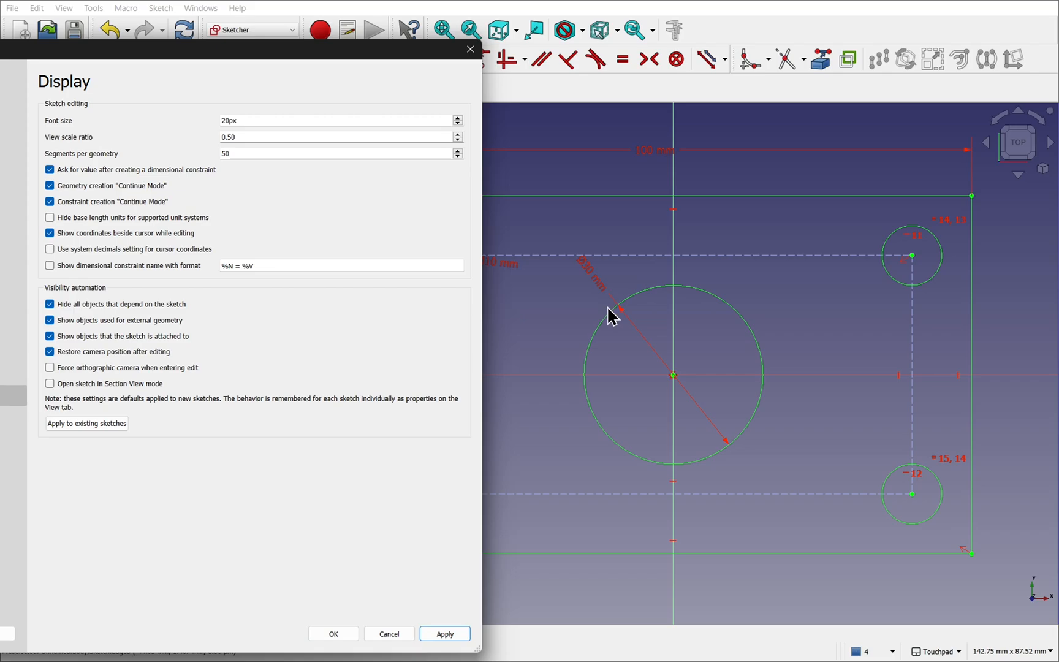
mouse_move(911, 263)
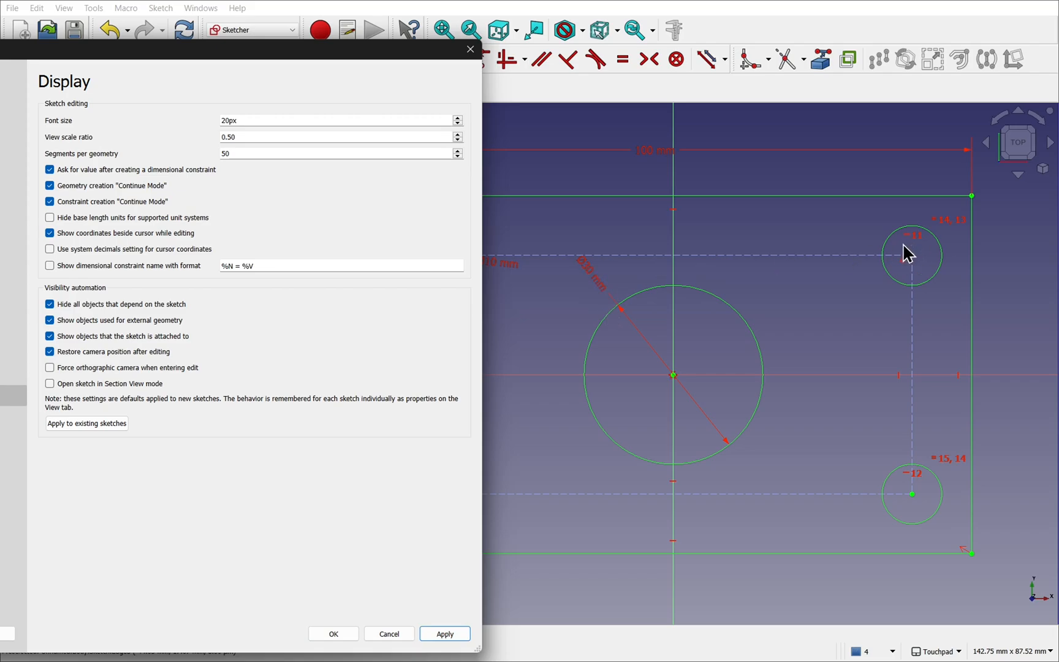
mouse_move(838, 304)
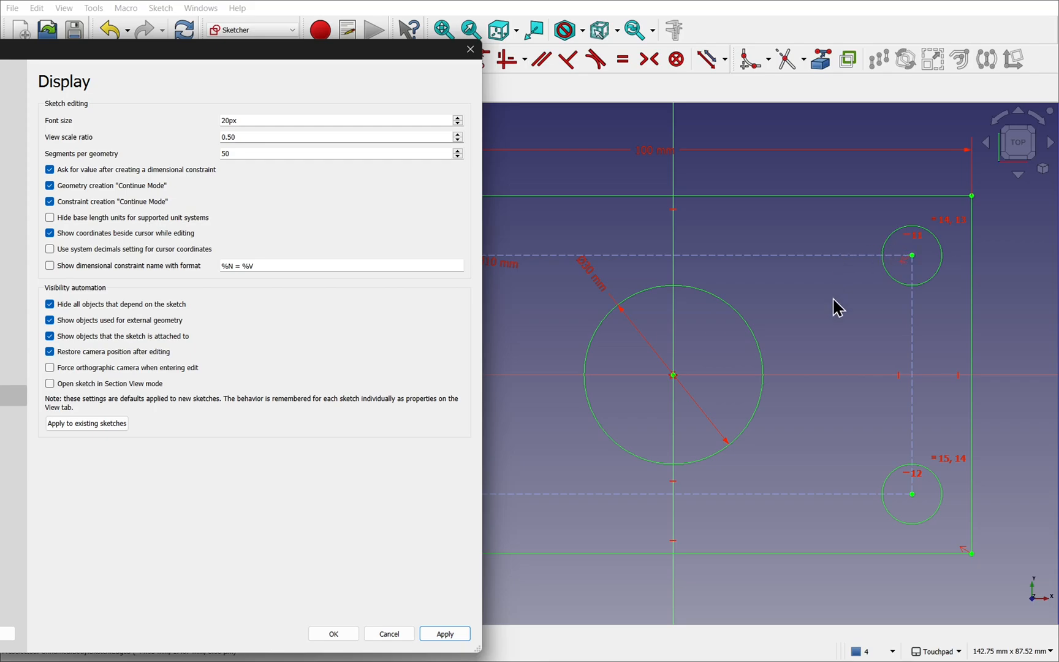
mouse_move(800, 318)
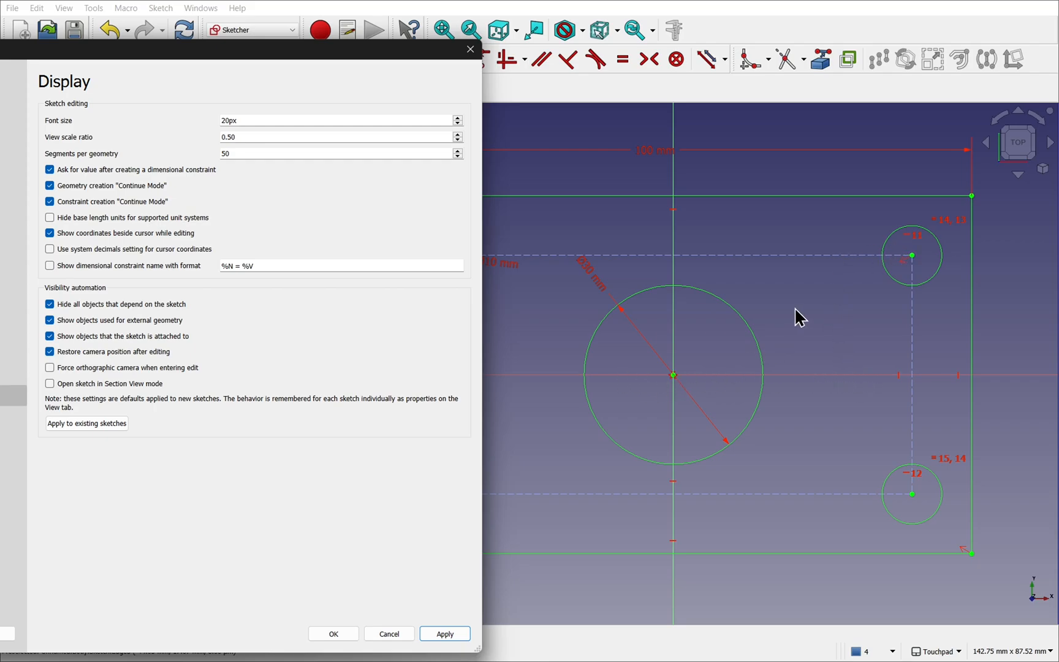
mouse_move(636, 280)
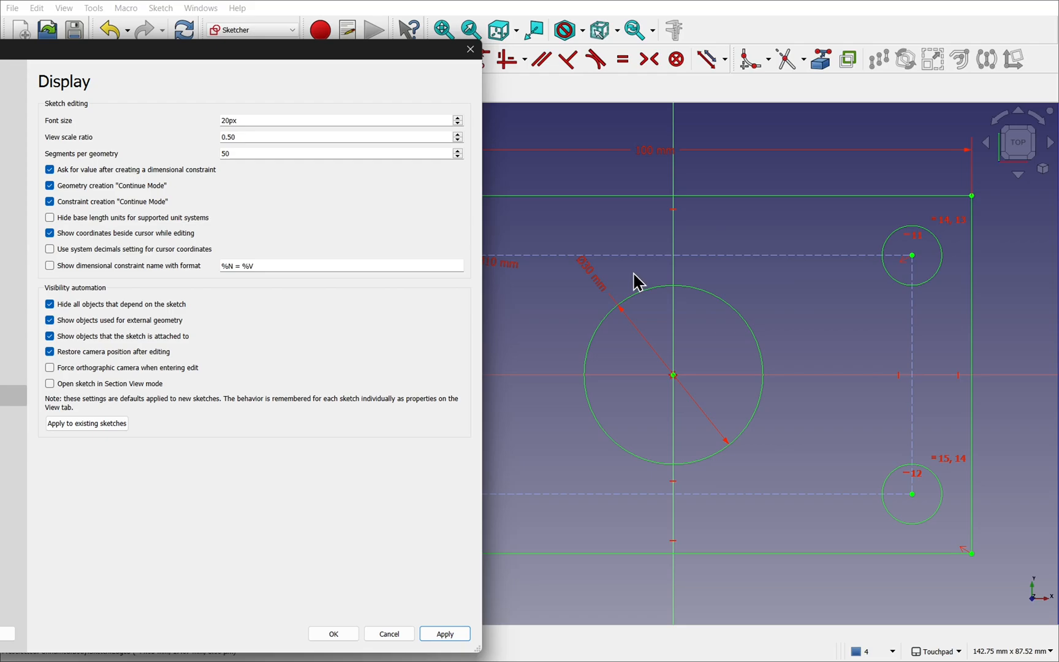
mouse_move(110, 153)
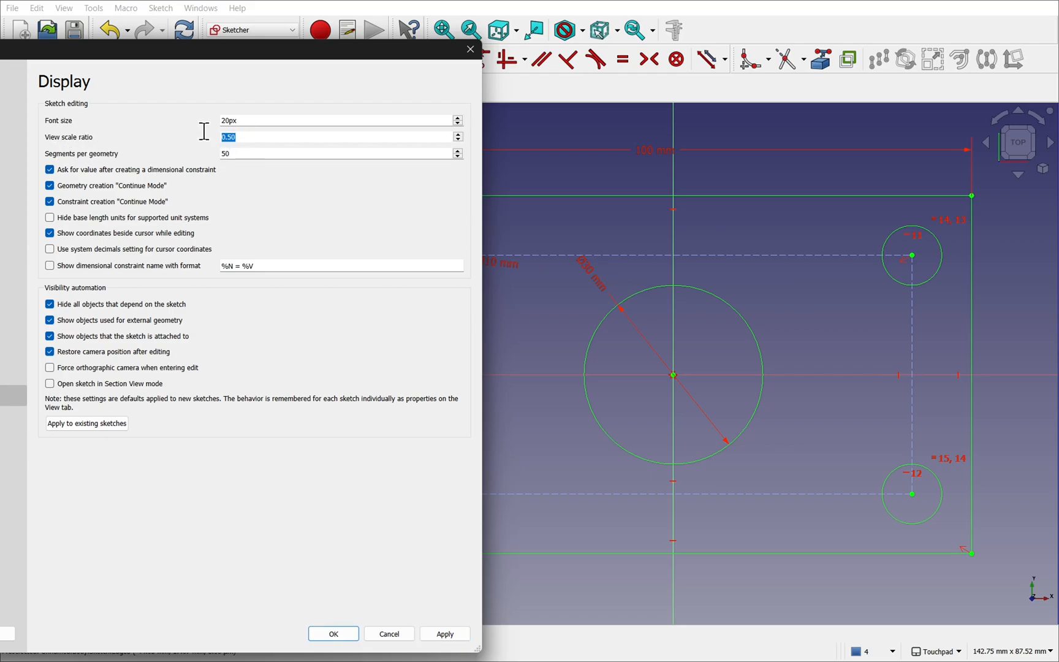
- Apply a view scale ratio of 2, then restore and apply it at 1
type("2")
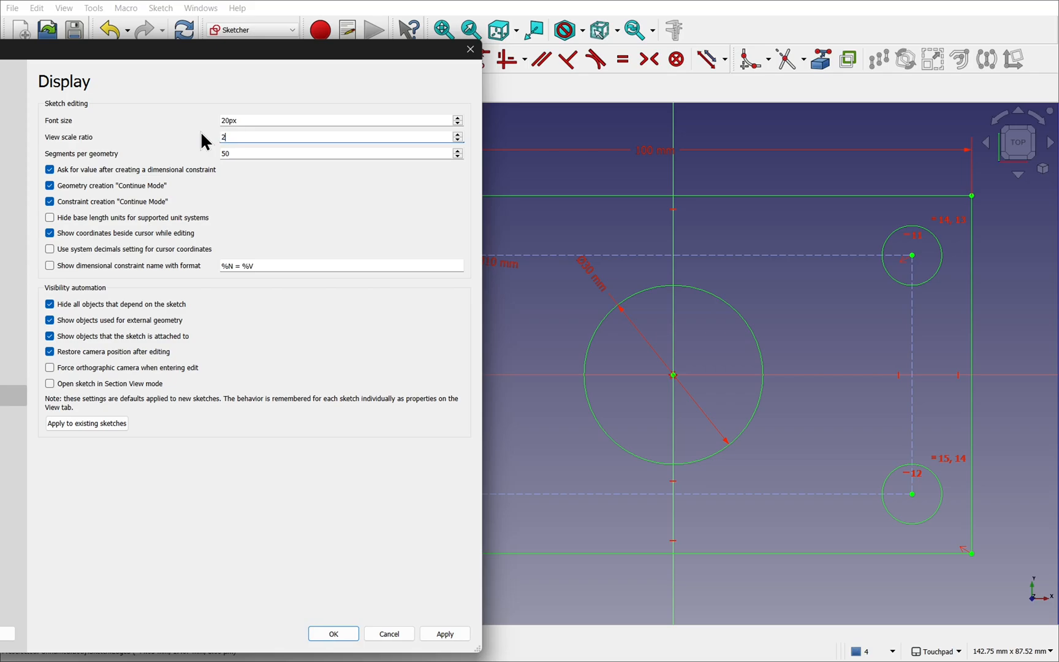
left_click(444, 633)
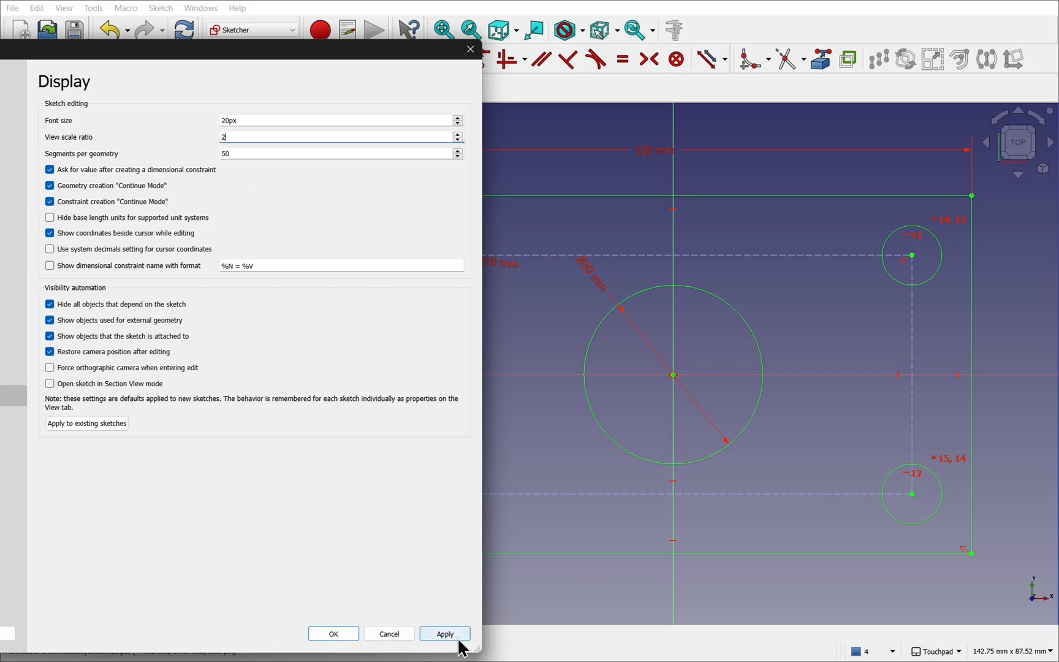
left_click(443, 633)
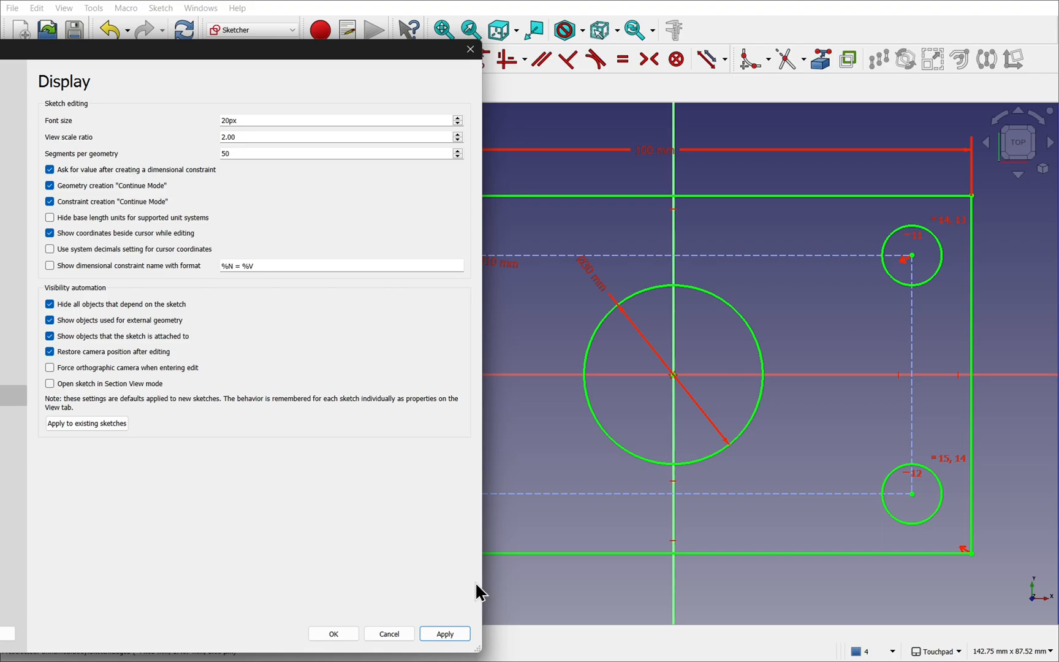
mouse_move(634, 235)
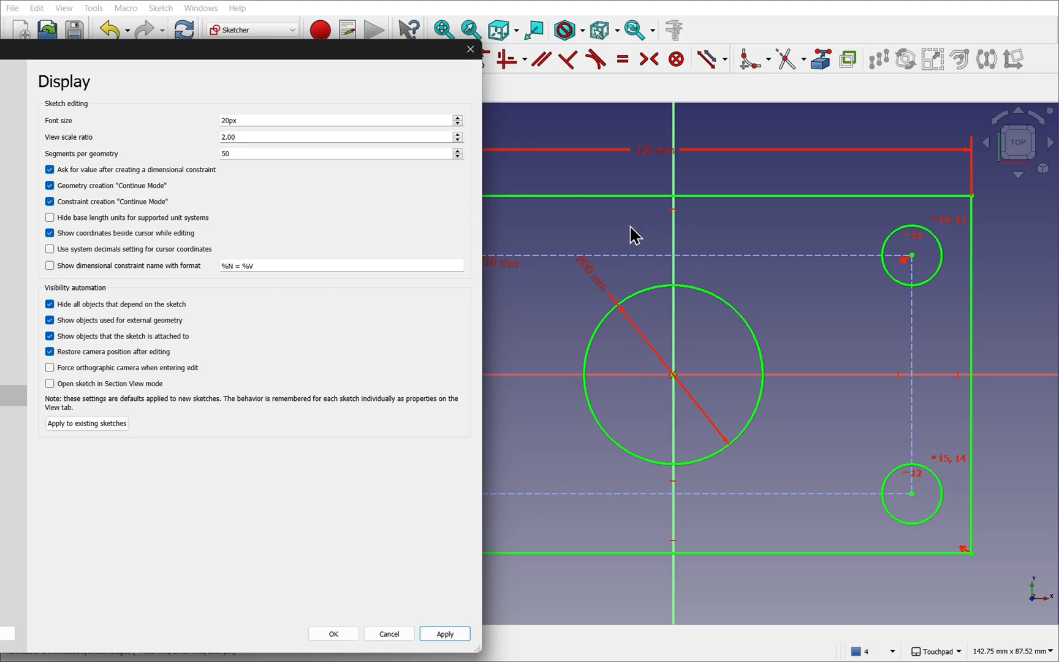
mouse_move(700, 288)
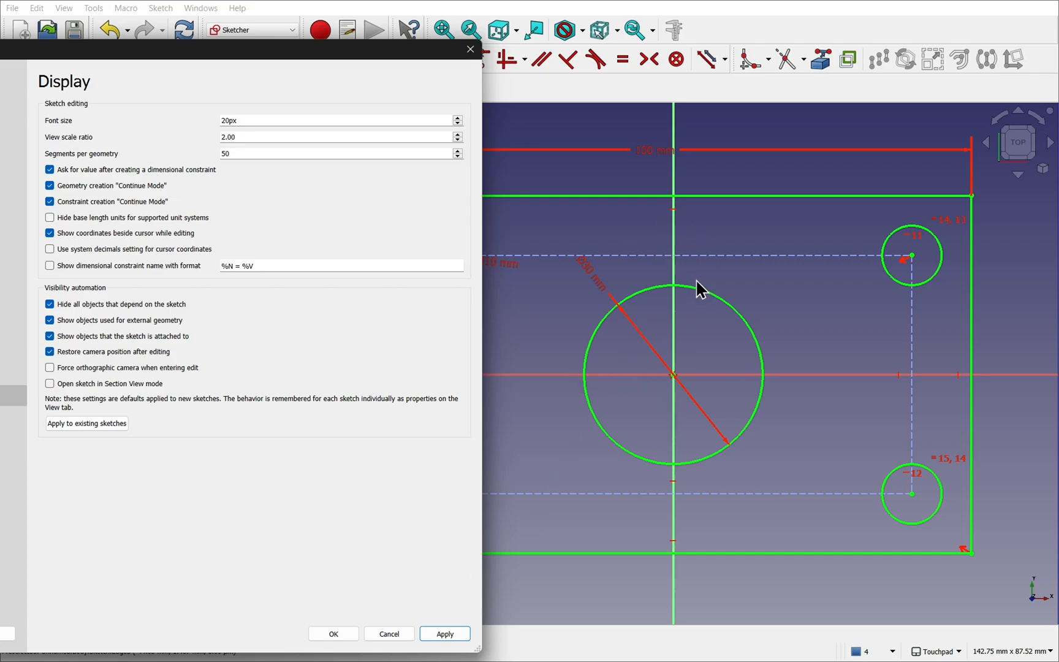
mouse_move(266, 153)
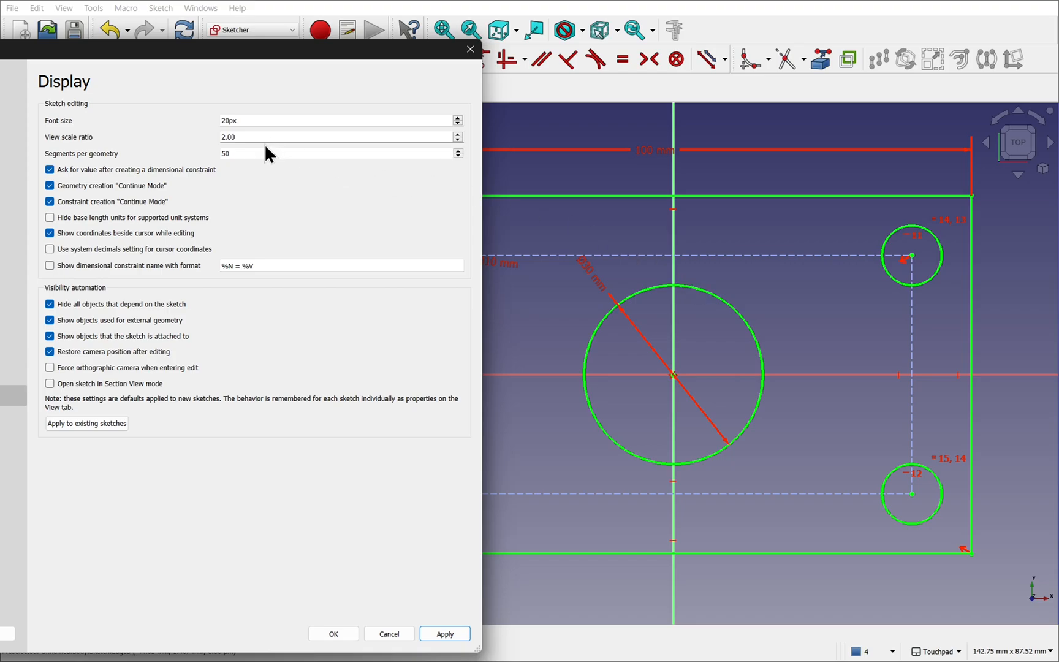
type("1")
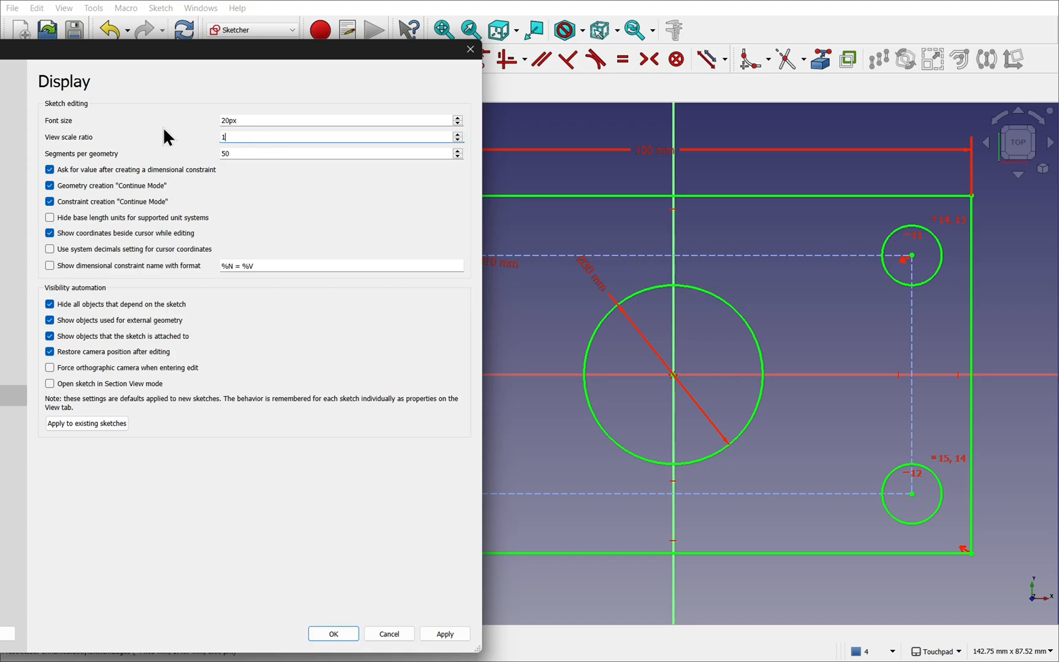
left_click(443, 634)
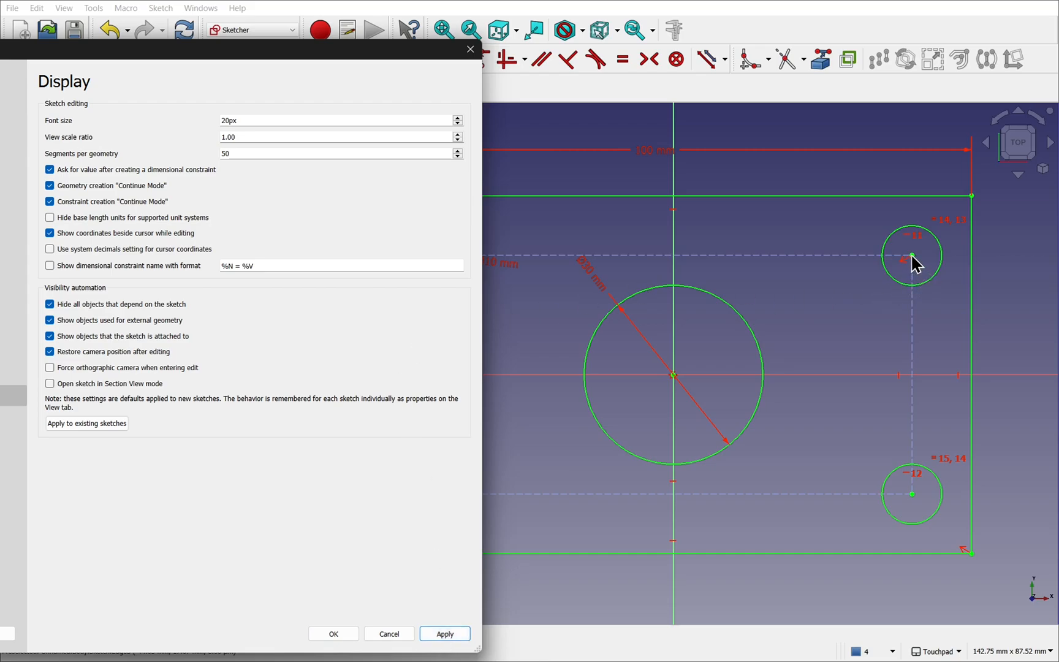
mouse_move(676, 375)
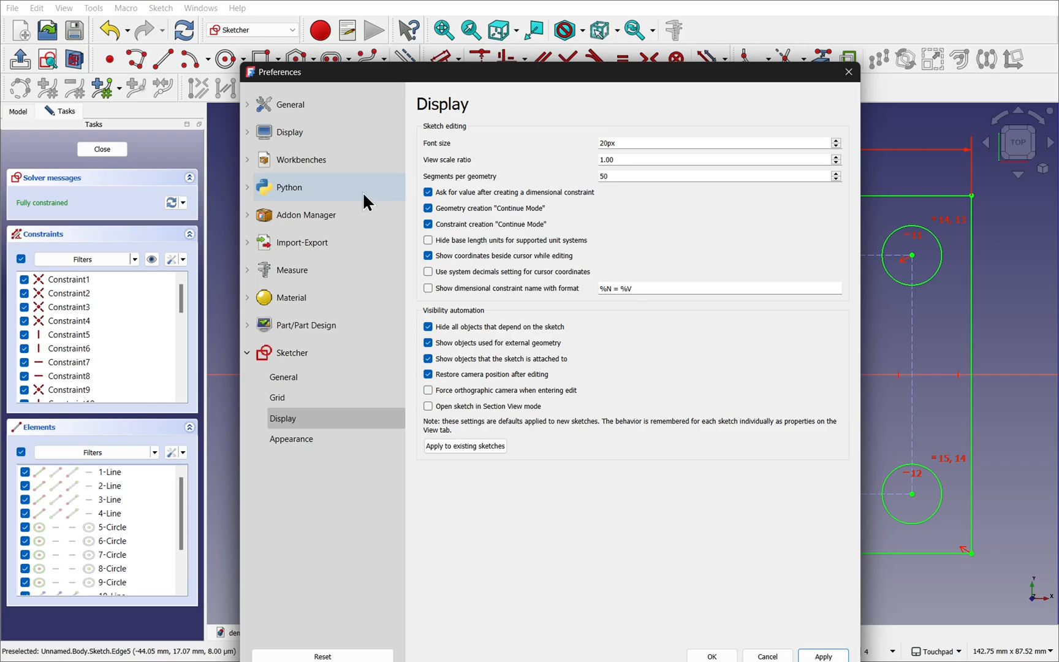
- Set the Display > 3D View marker size to 15px and close Preferences with OK
left_click(290, 132)
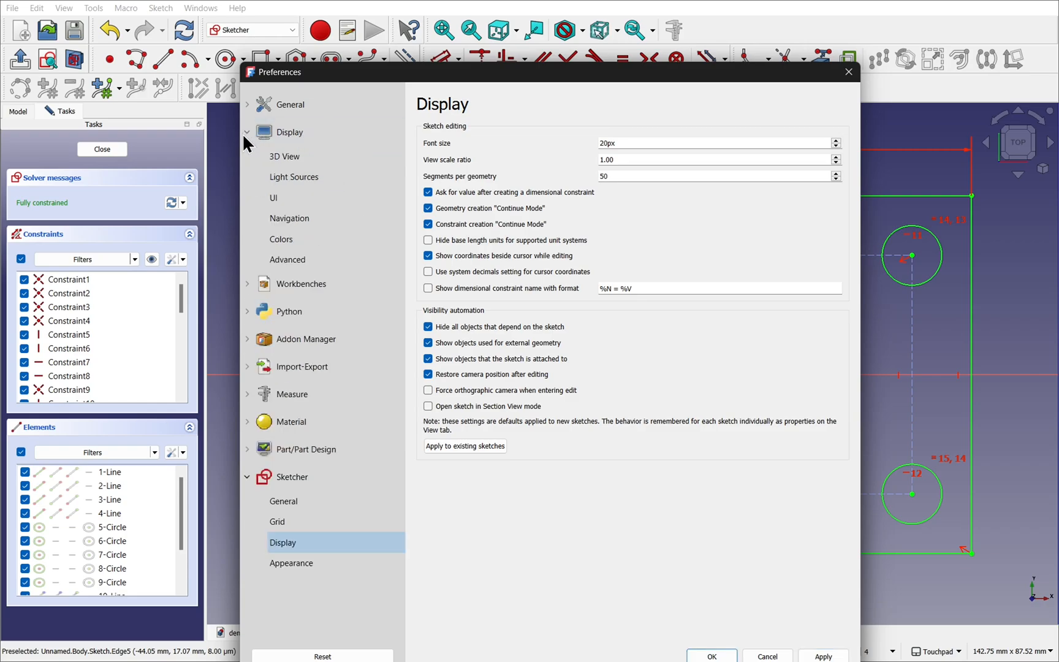
left_click(285, 156)
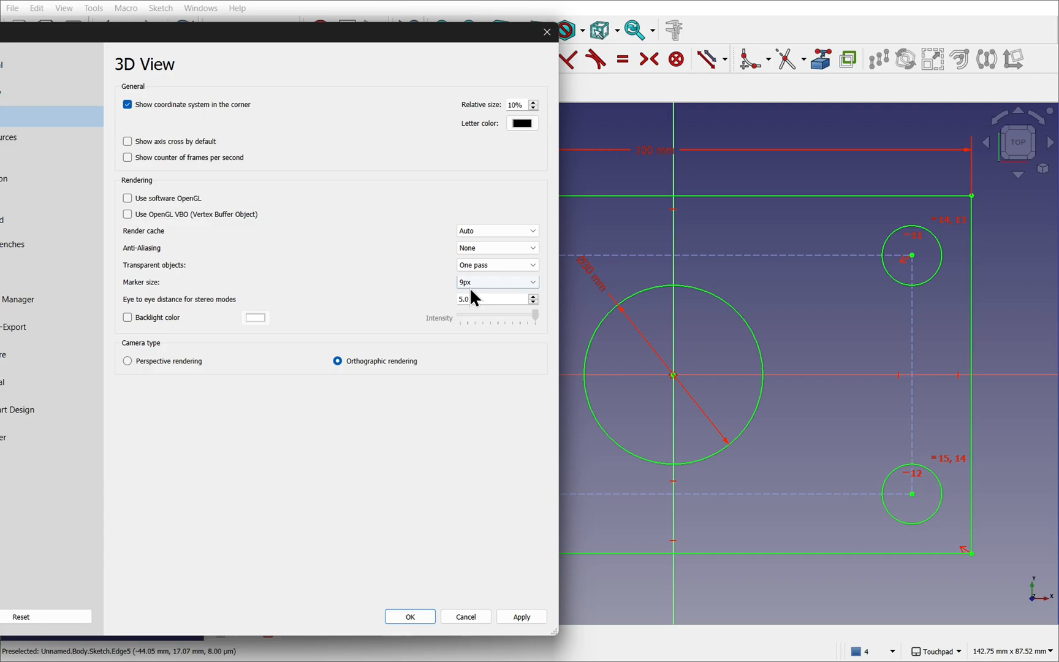
left_click(496, 281)
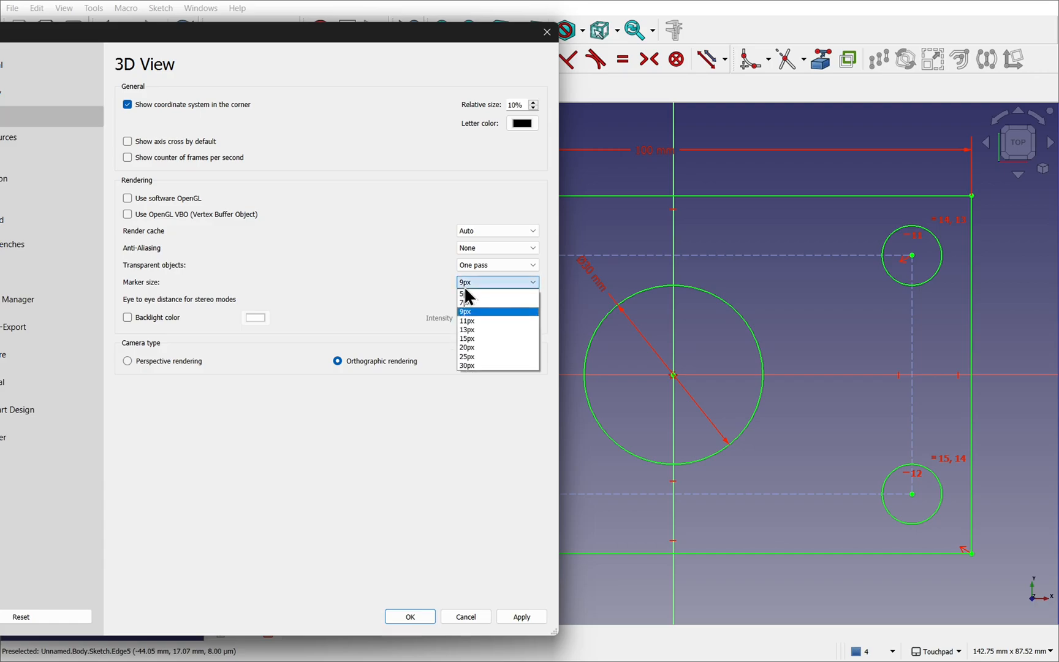
left_click(467, 338)
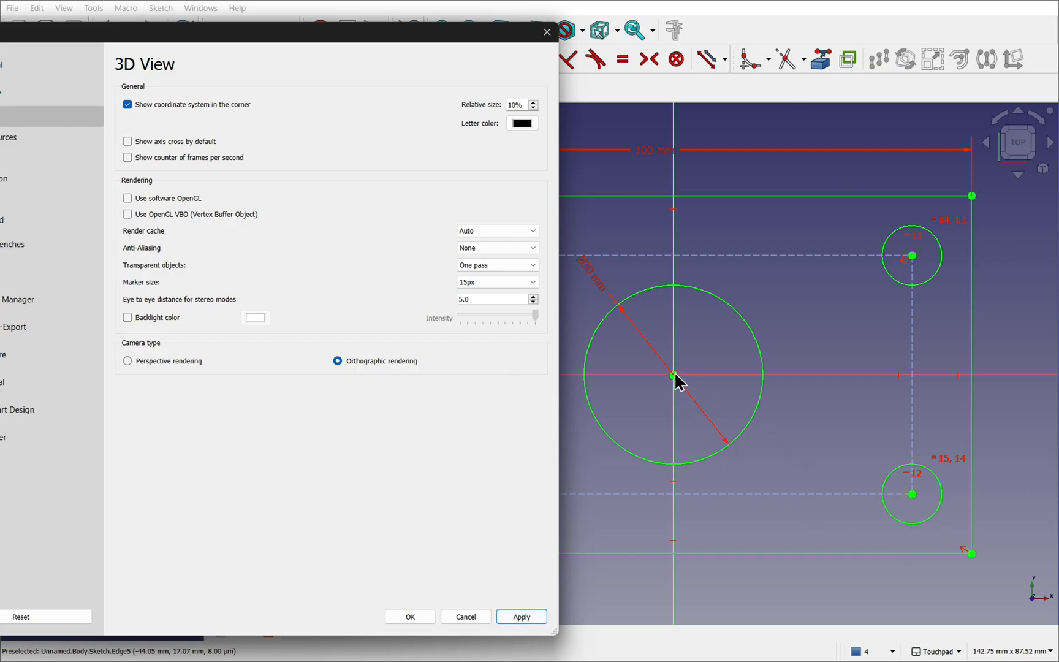
mouse_move(658, 389)
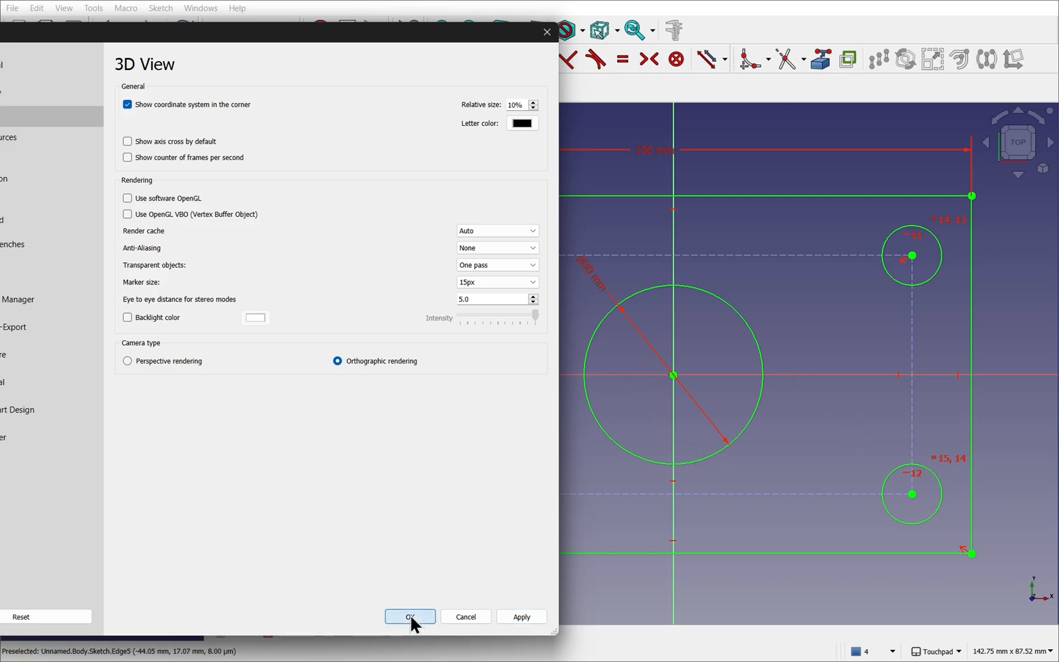
left_click(409, 616)
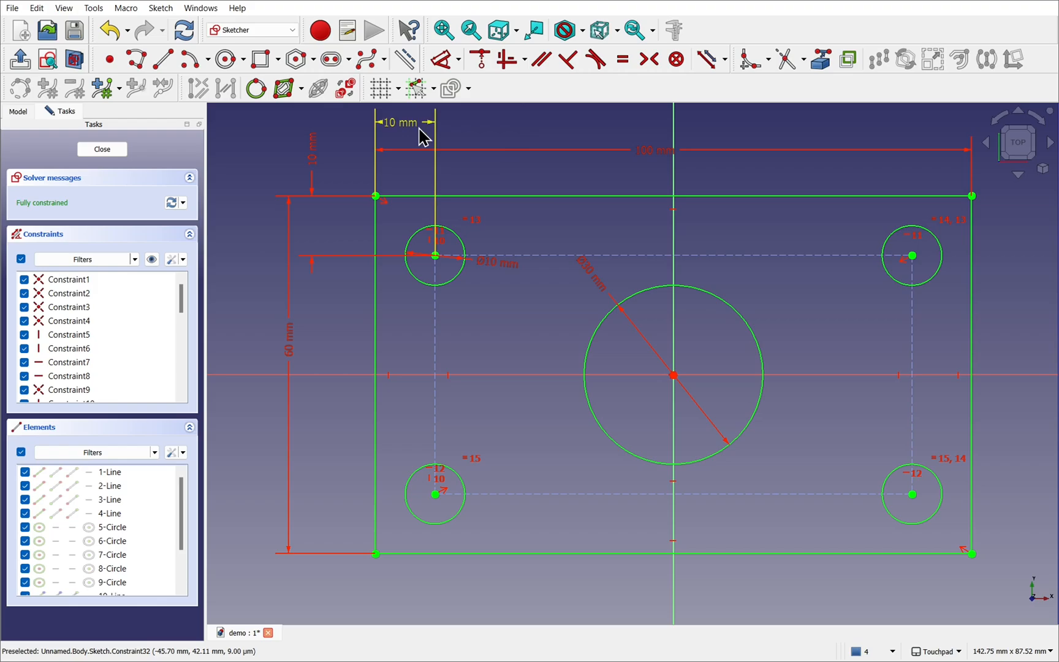
mouse_move(829, 346)
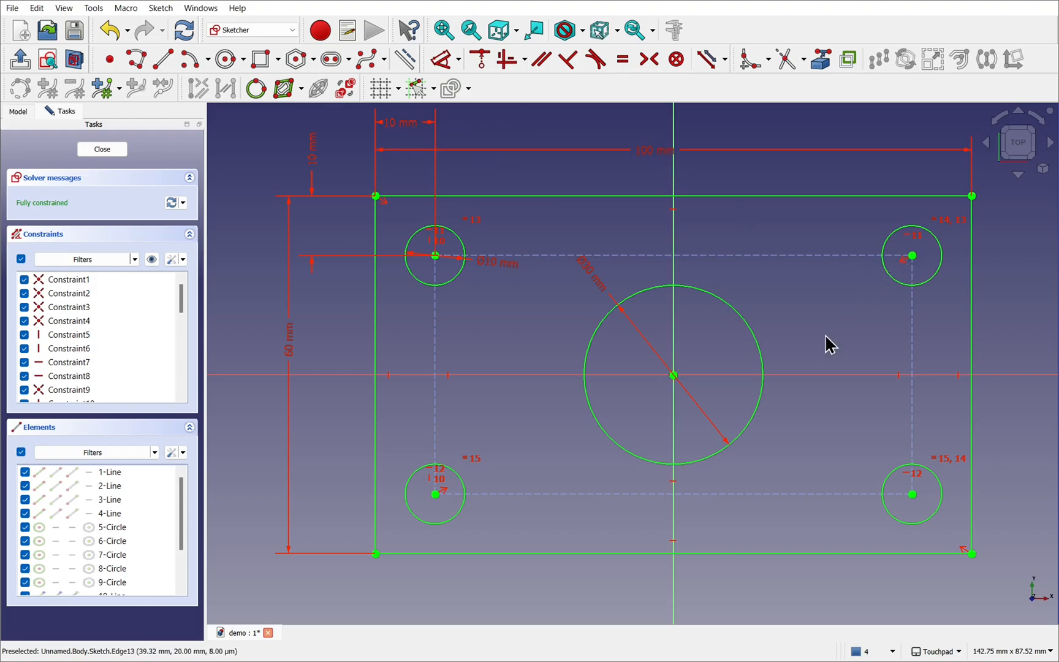
mouse_move(605, 418)
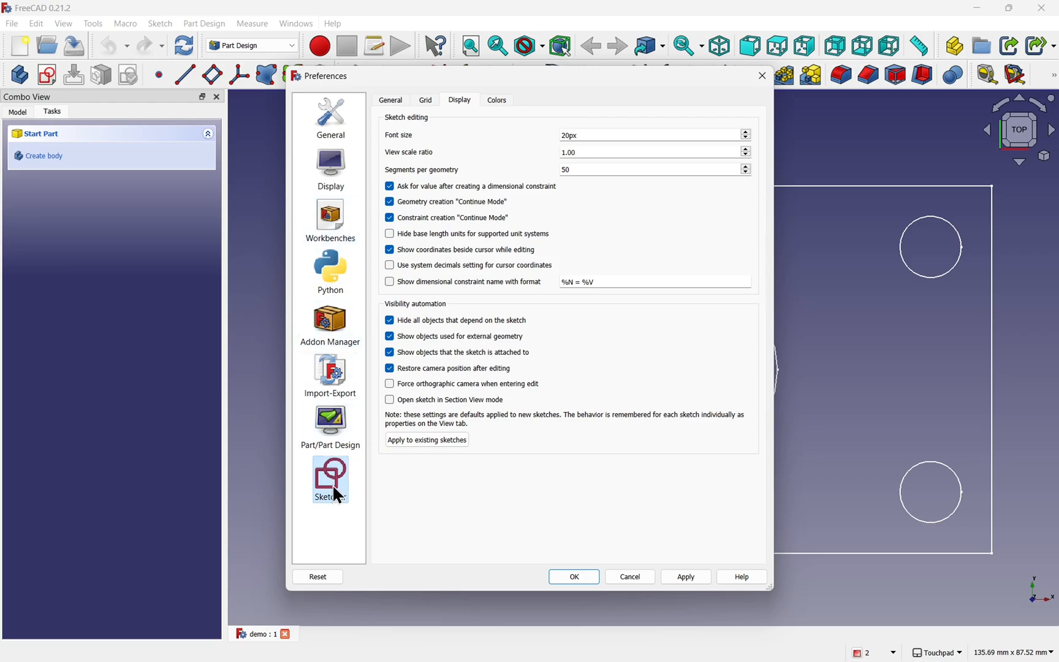
- Check the Sketcher display page, then the 3D View page showing marker size 15px
left_click(330, 479)
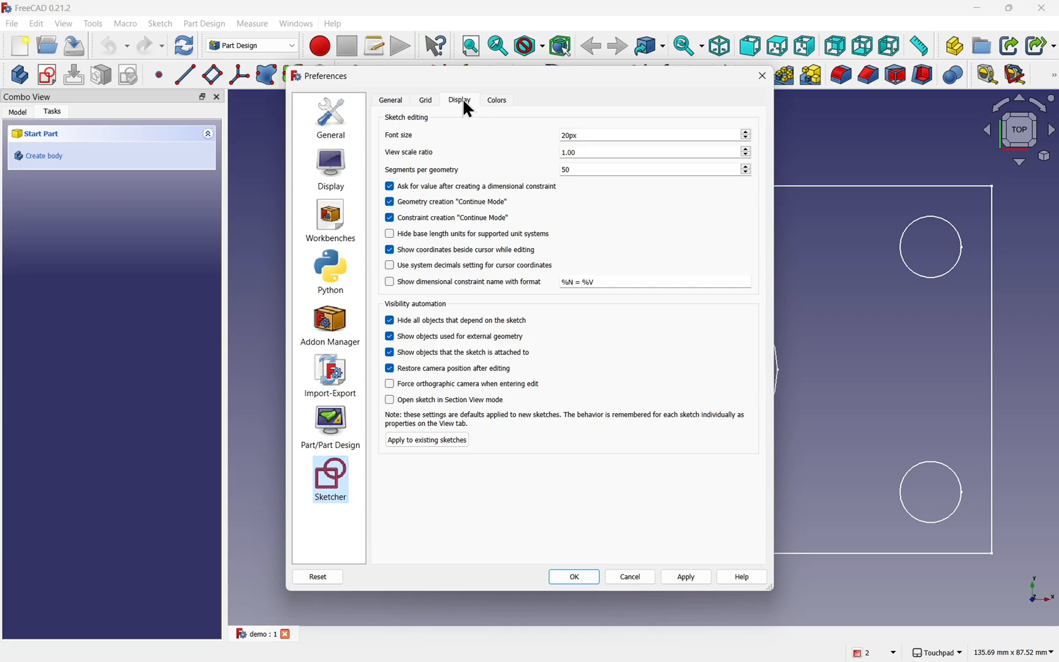
mouse_move(430, 164)
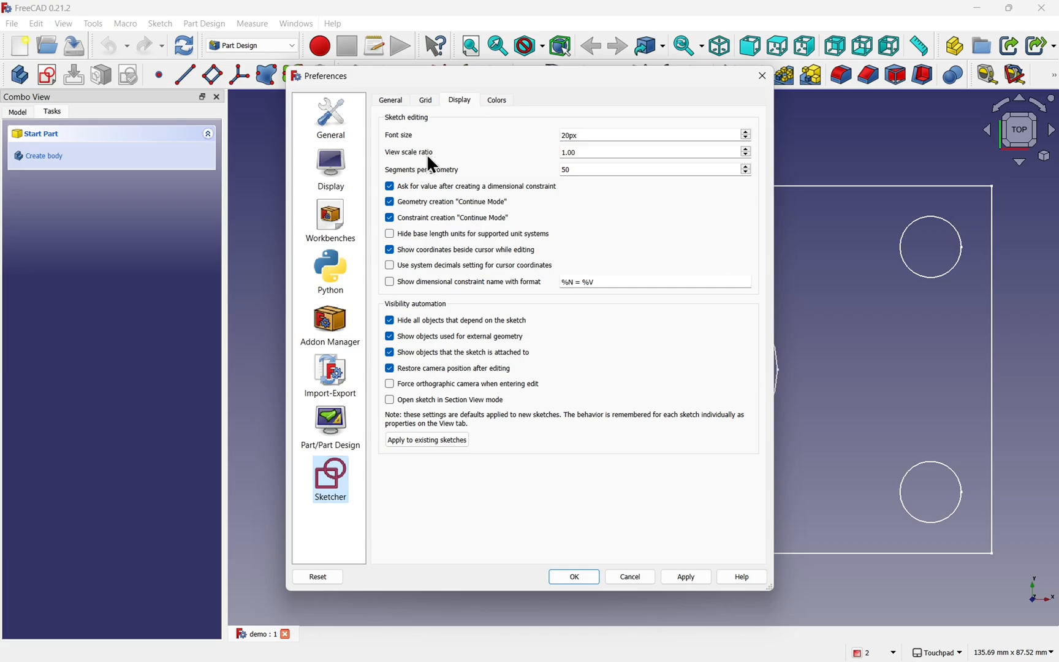
mouse_move(330, 115)
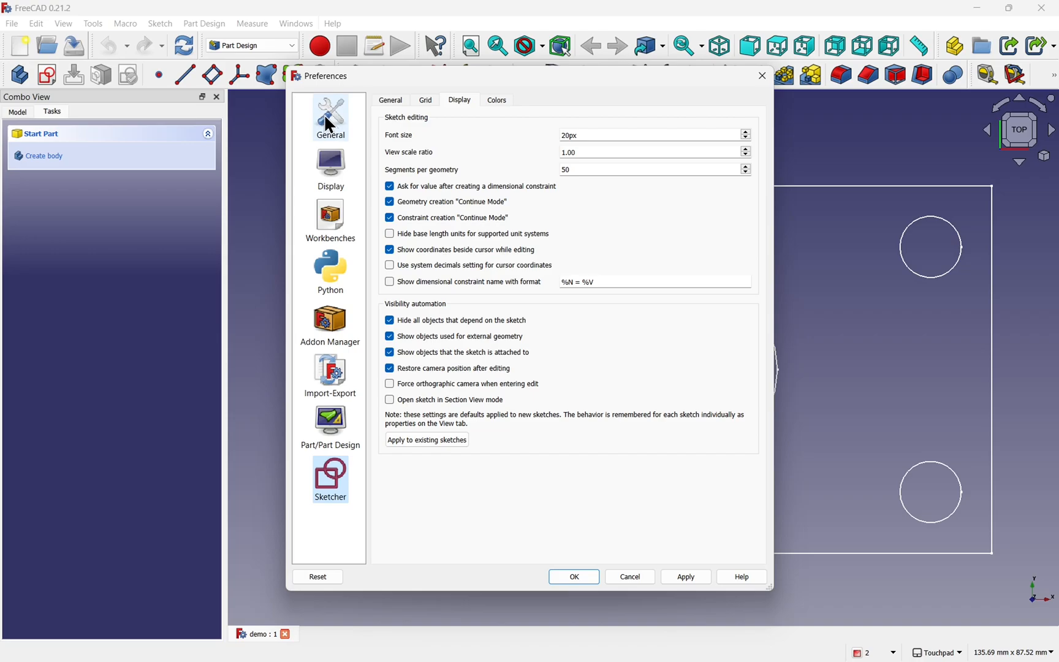
left_click(330, 166)
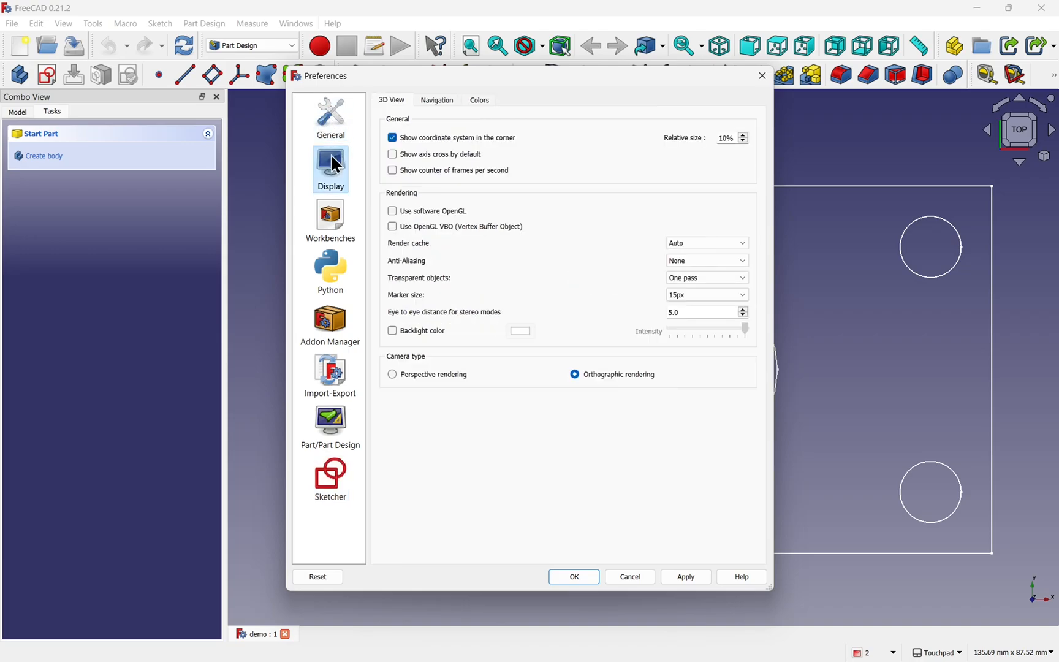
mouse_move(330, 169)
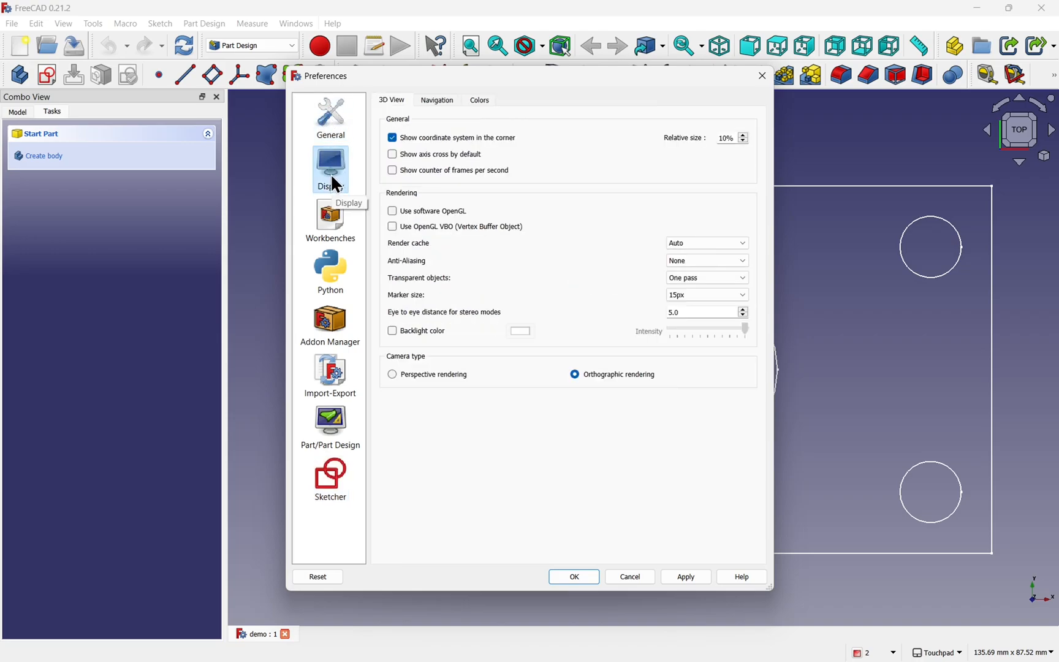
mouse_move(647, 313)
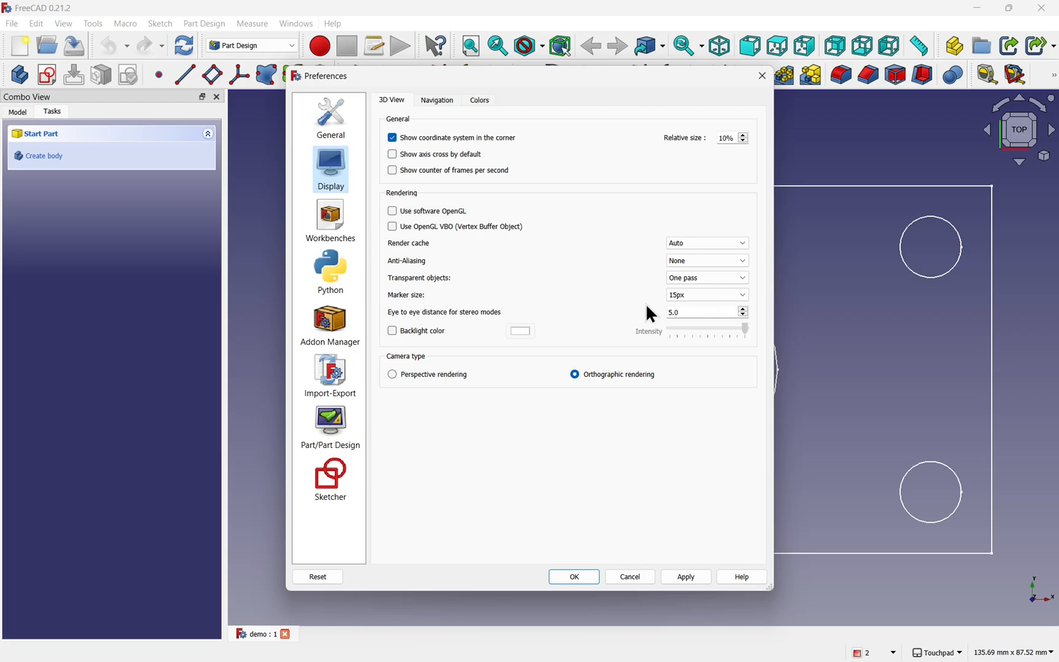
mouse_move(515, 305)
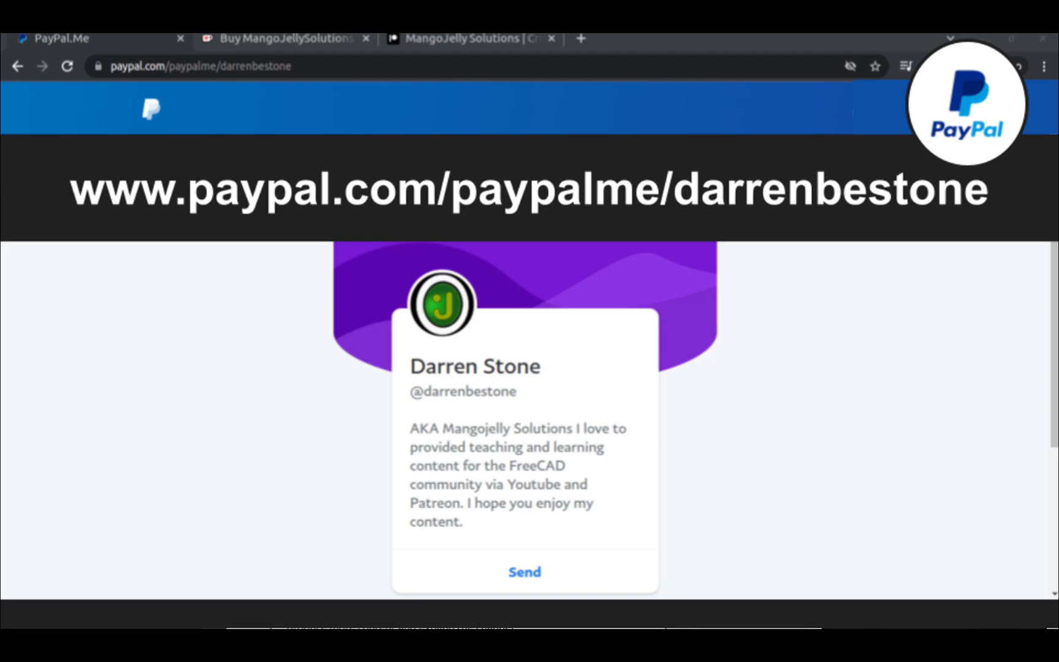
- Switch the browser to the PayPal.Me donation page
left_click(469, 48)
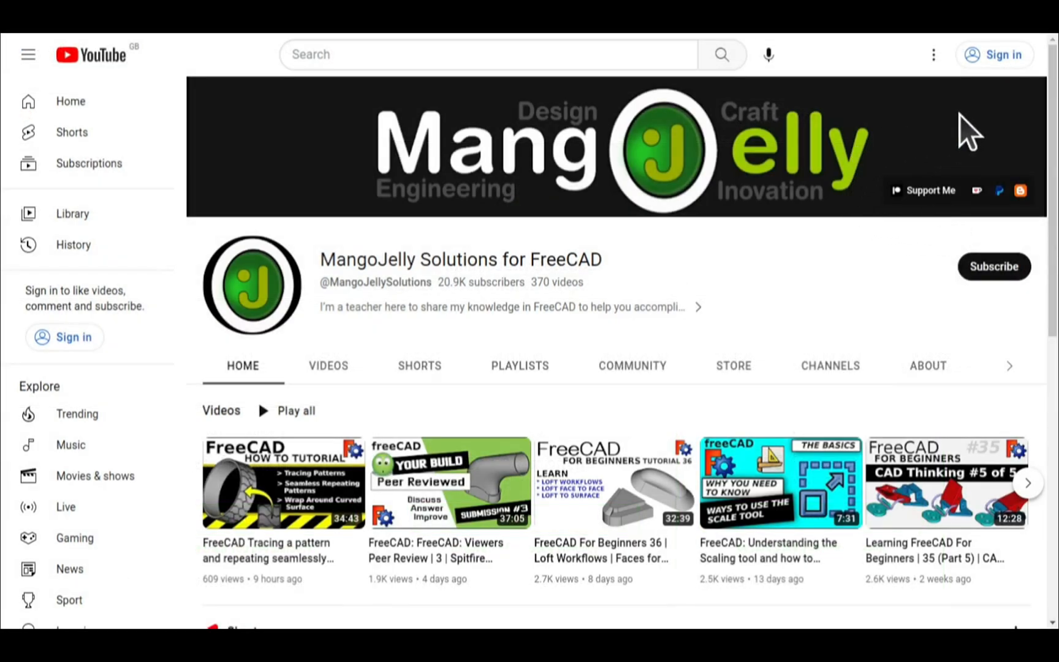
- Open the channel's About page and highlight the PayPal, Ko-fi and Patreon links
left_click(926, 365)
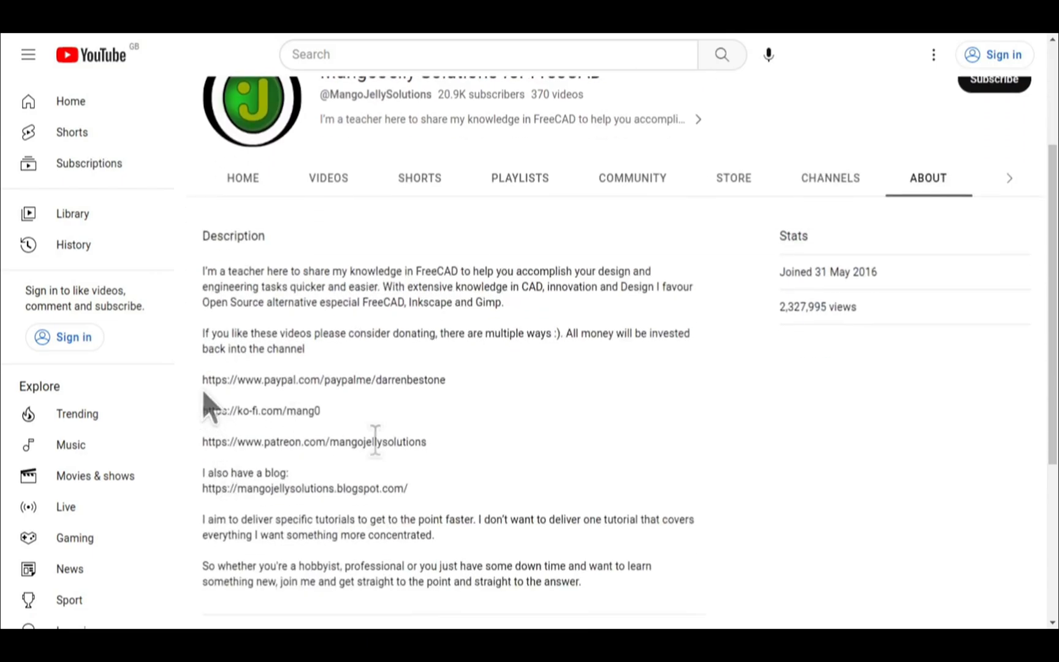
left_click_drag(202, 379, 425, 442)
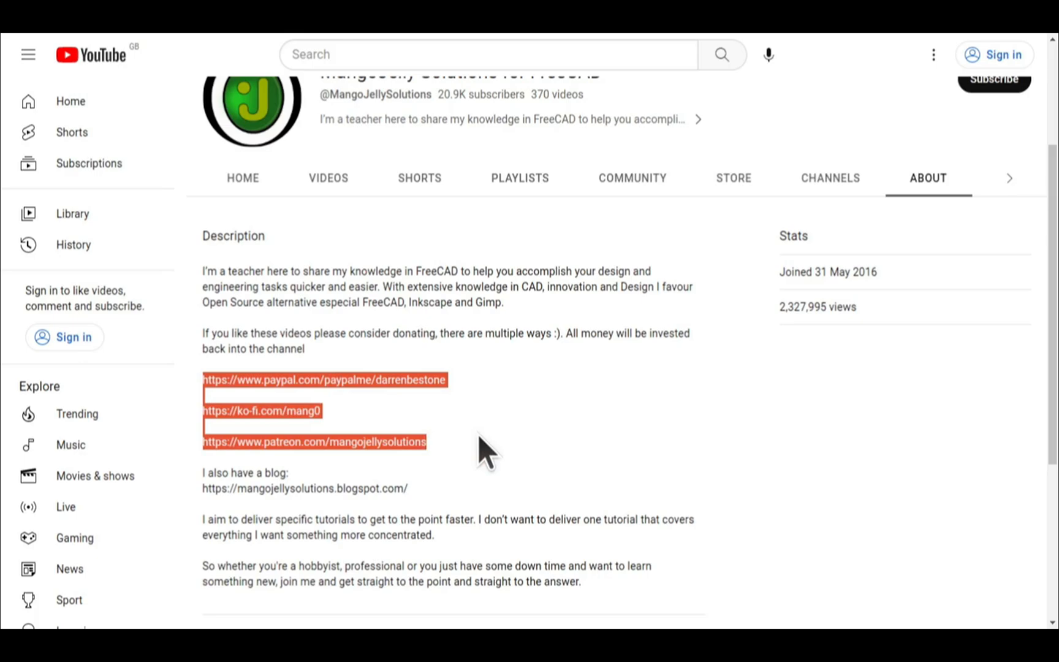
left_click(483, 445)
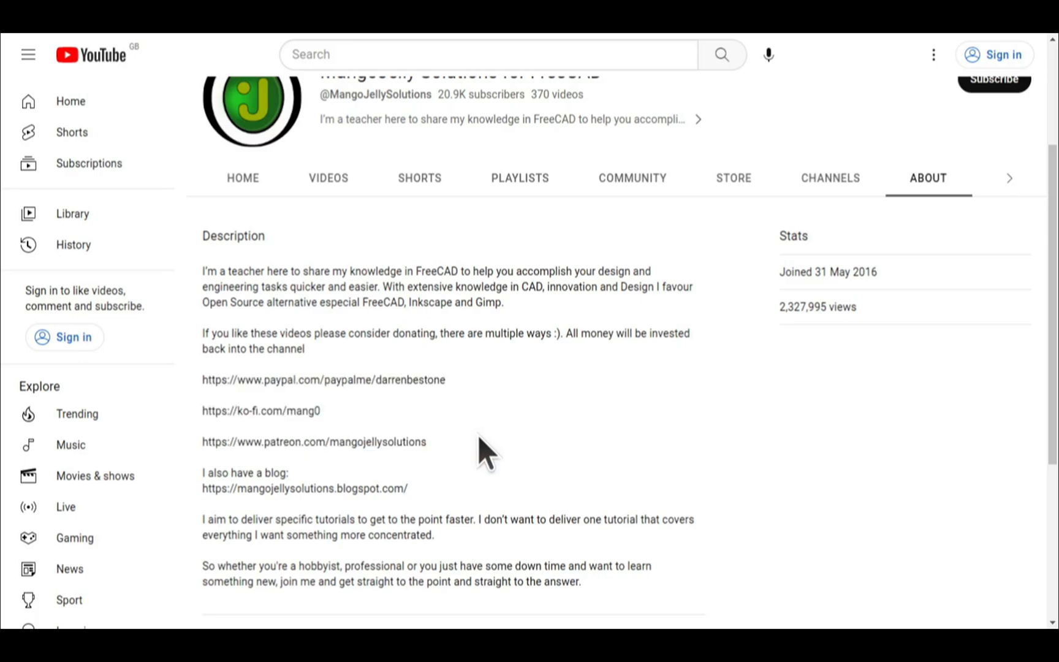